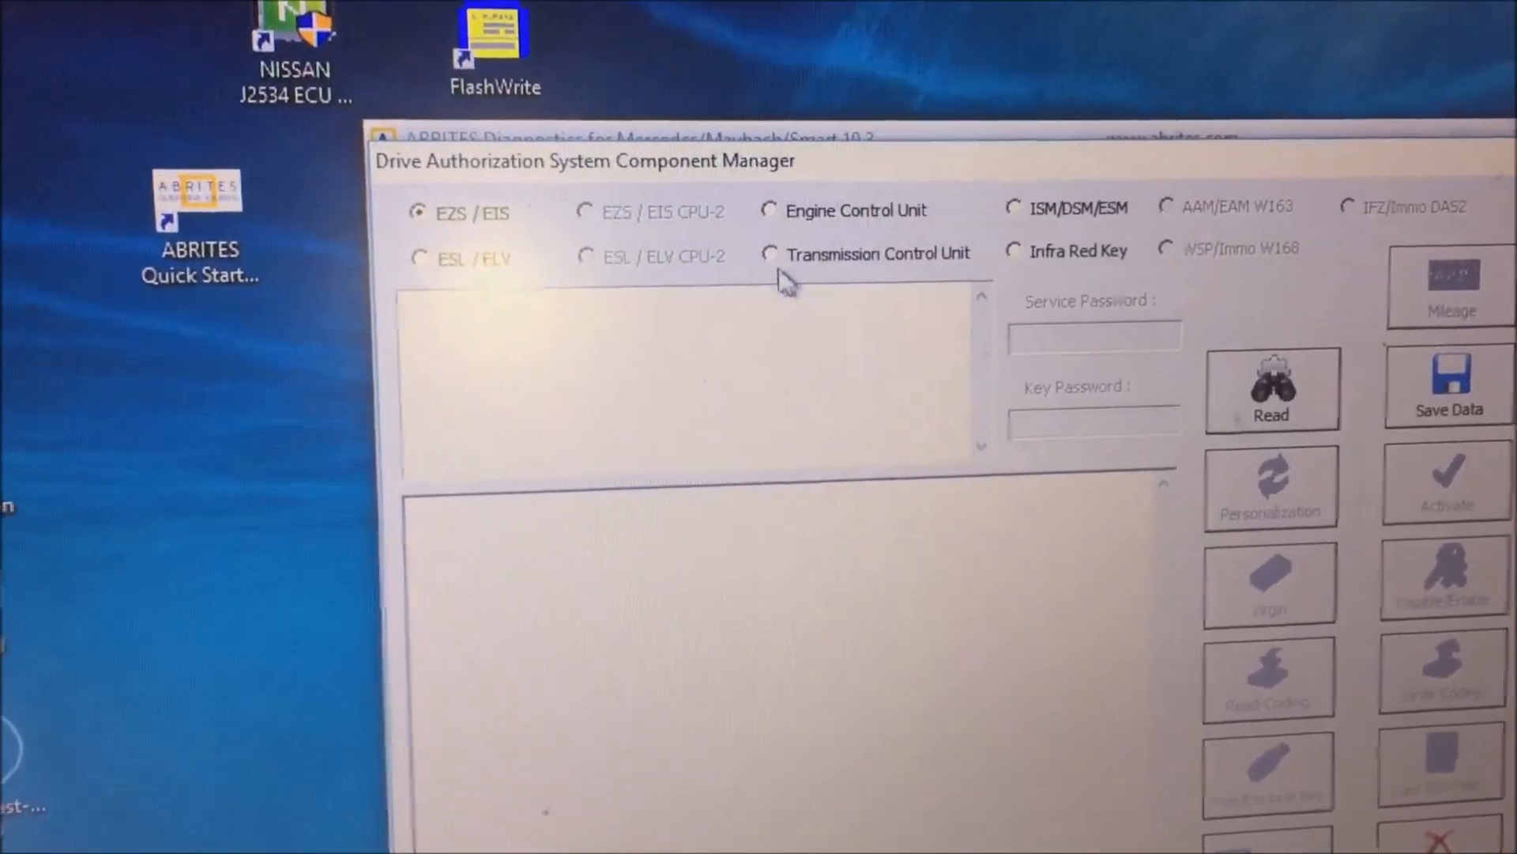
- Read the transmission control unit's FBS data, showing eight keys, service password and not-personalized status
{"action": "left_click", "coordinate": [770, 253]}
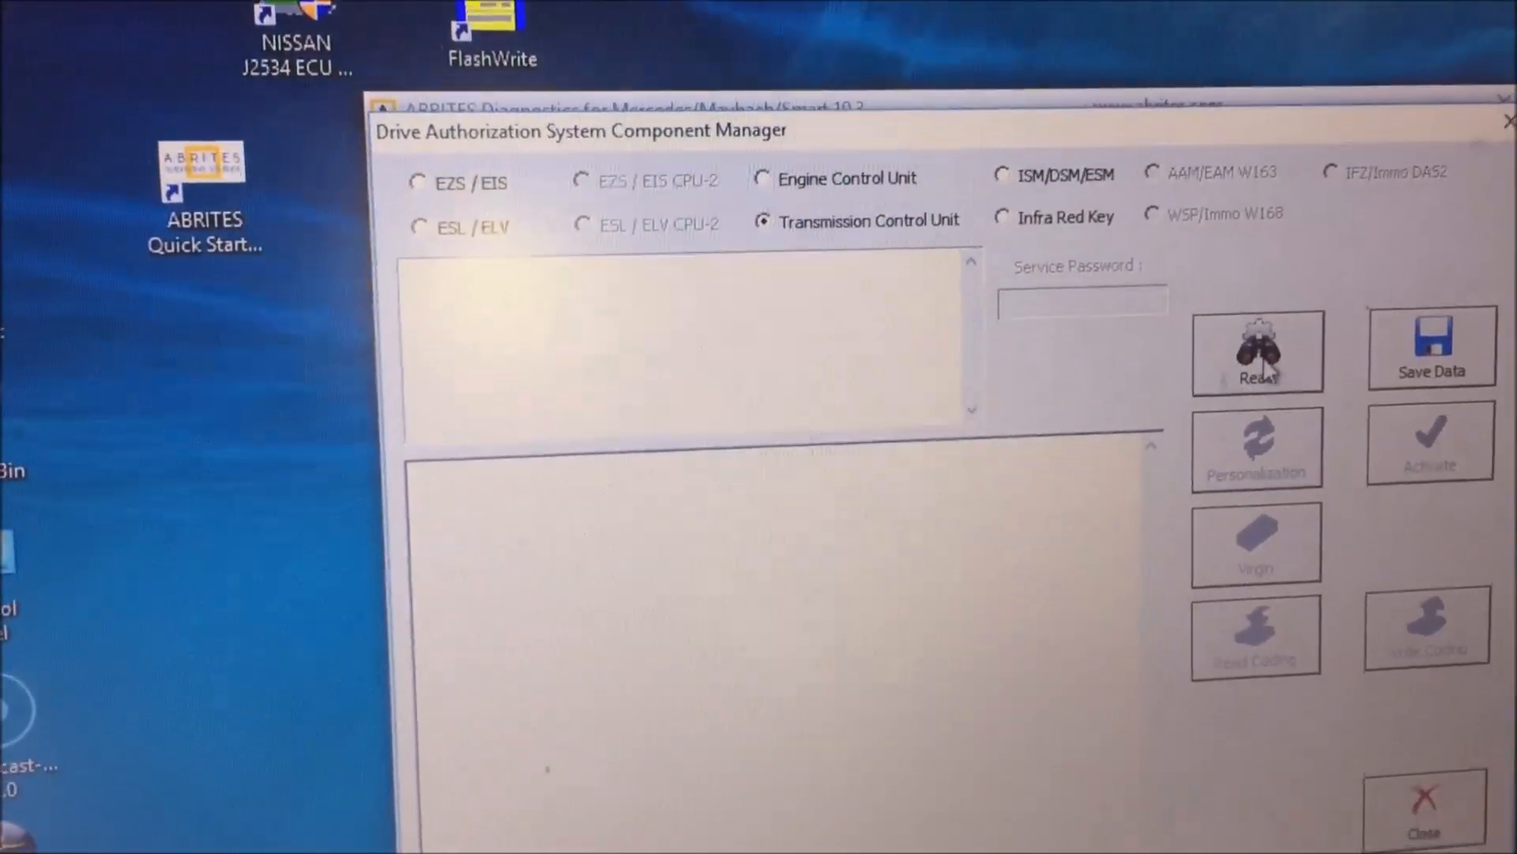
{"action": "left_click", "coordinate": [1256, 351]}
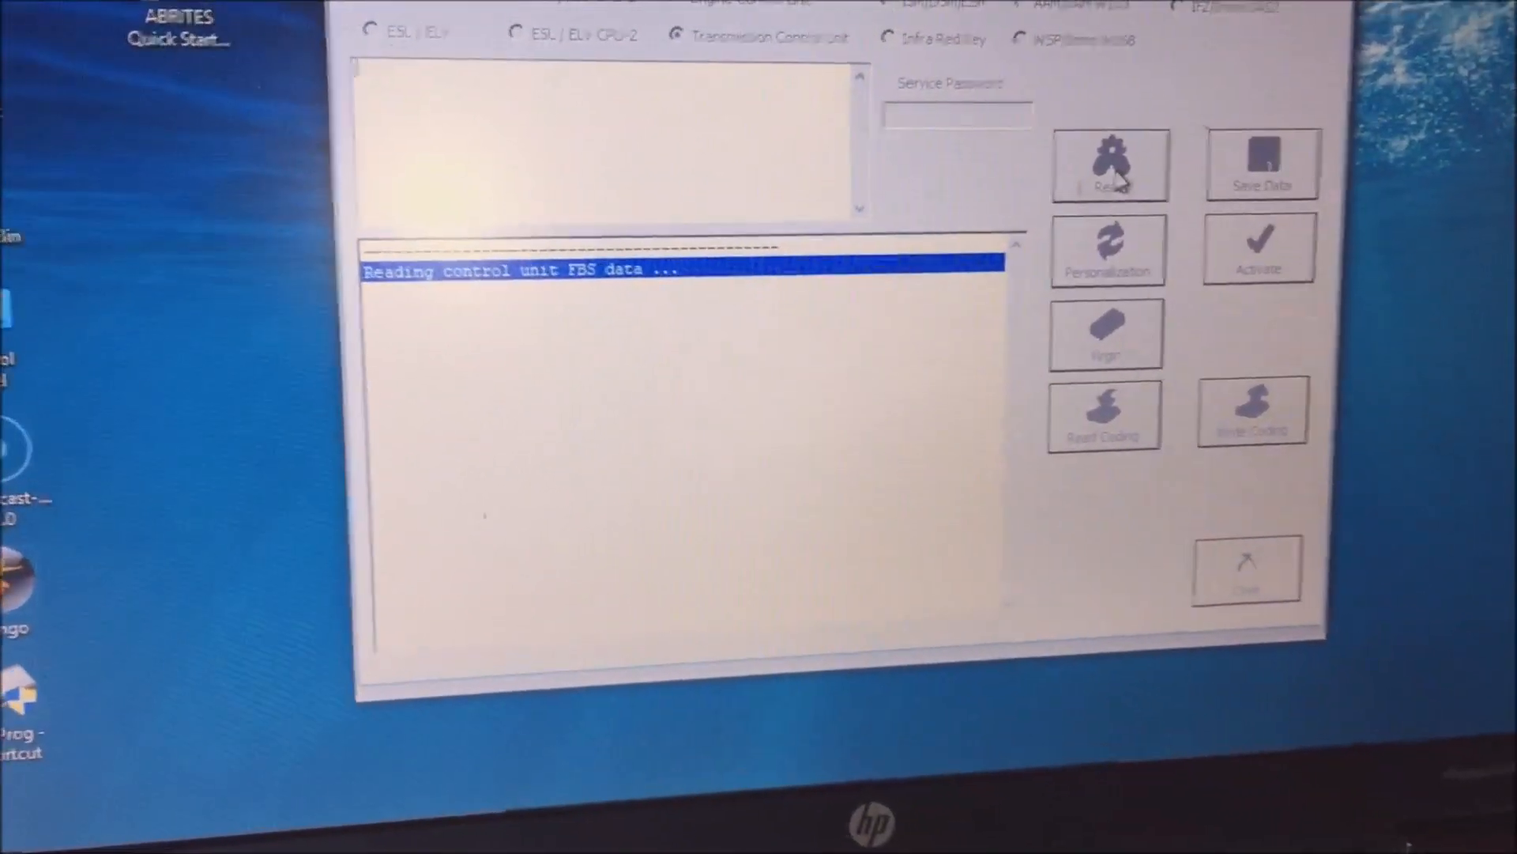
{"action": "left_click", "coordinate": [1110, 164]}
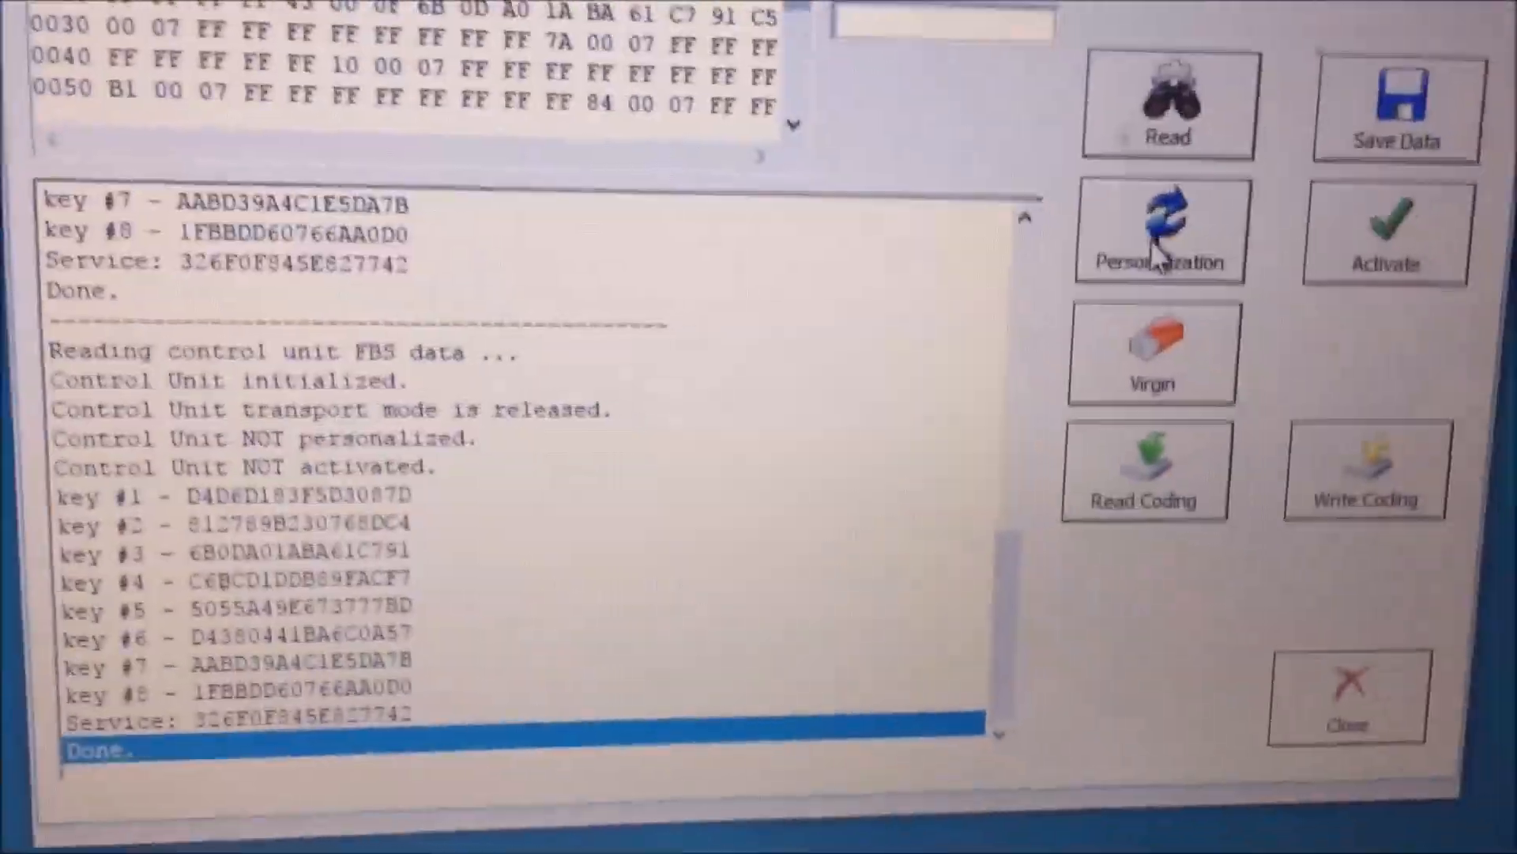
- Personalize the transmission unit with EZS-loaded data and activate it with the new keys
{"action": "left_click", "coordinate": [1158, 230]}
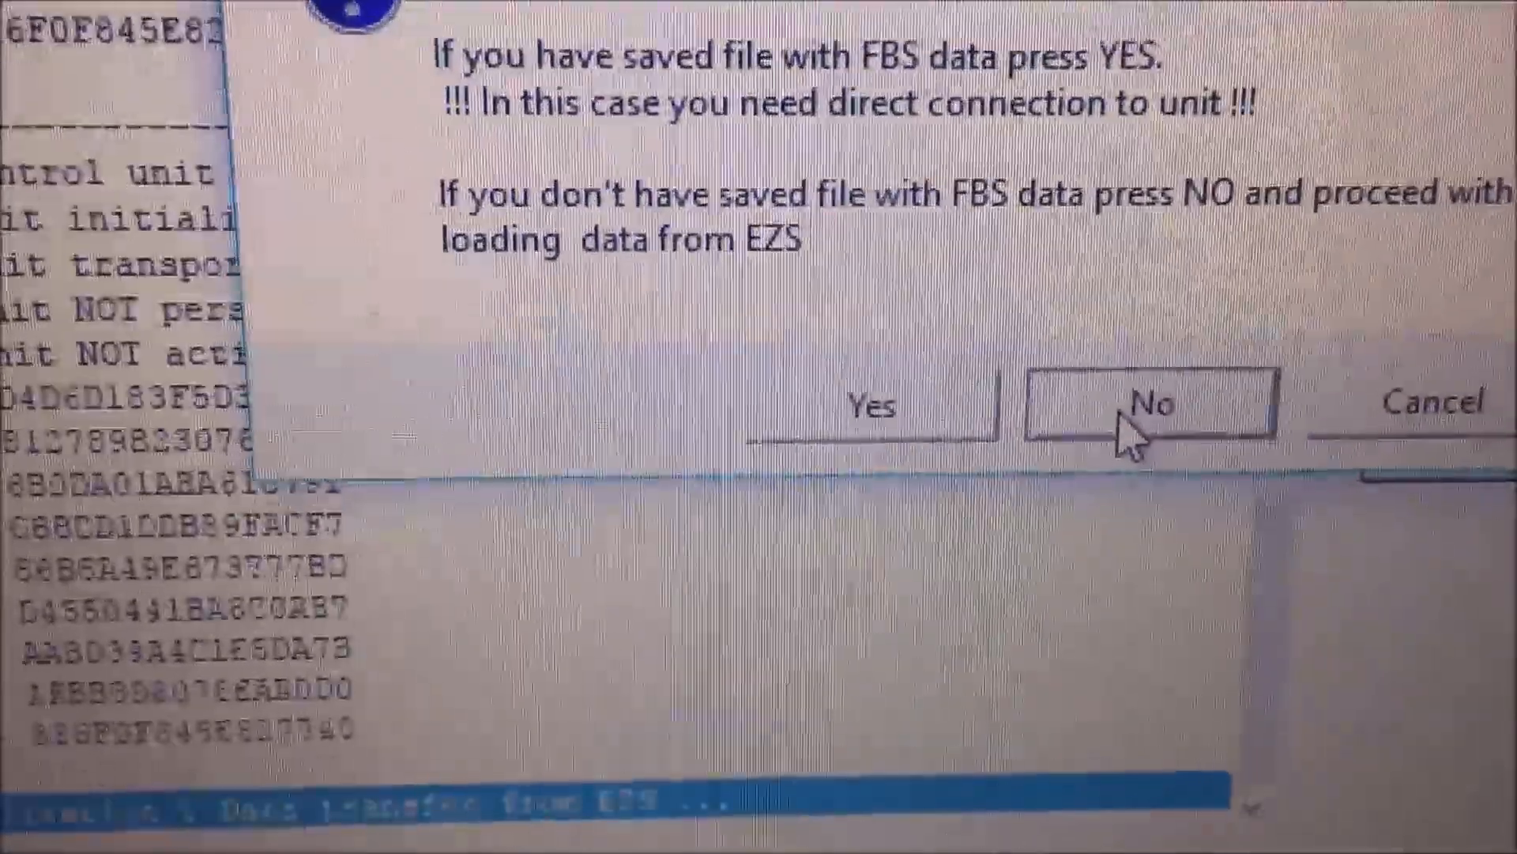
{"action": "left_click", "coordinate": [1151, 405]}
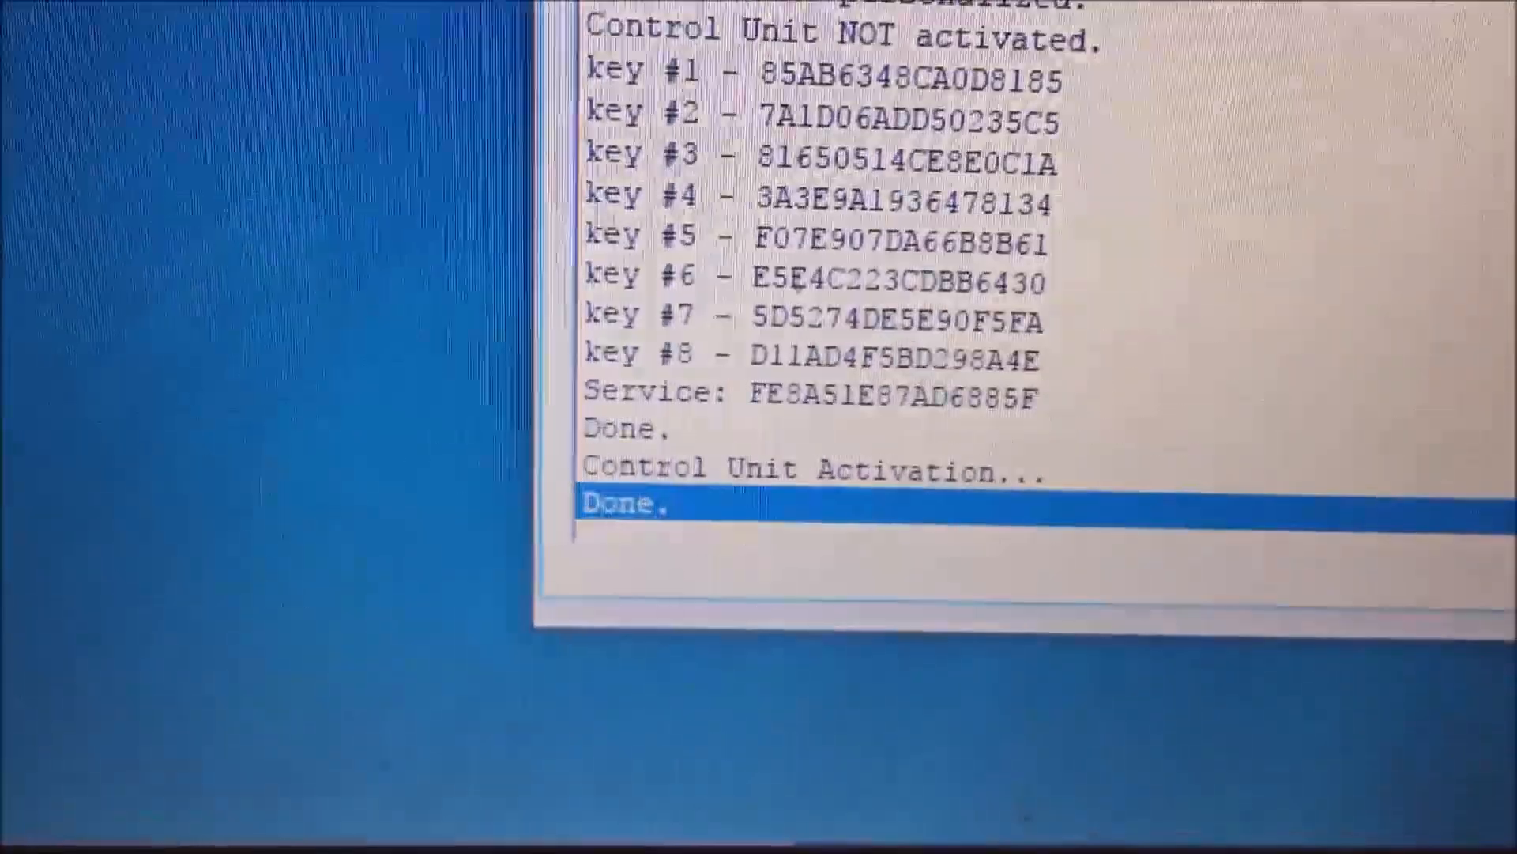
{"action": "scroll", "scroll_direction": "down", "scroll_amount": 3}
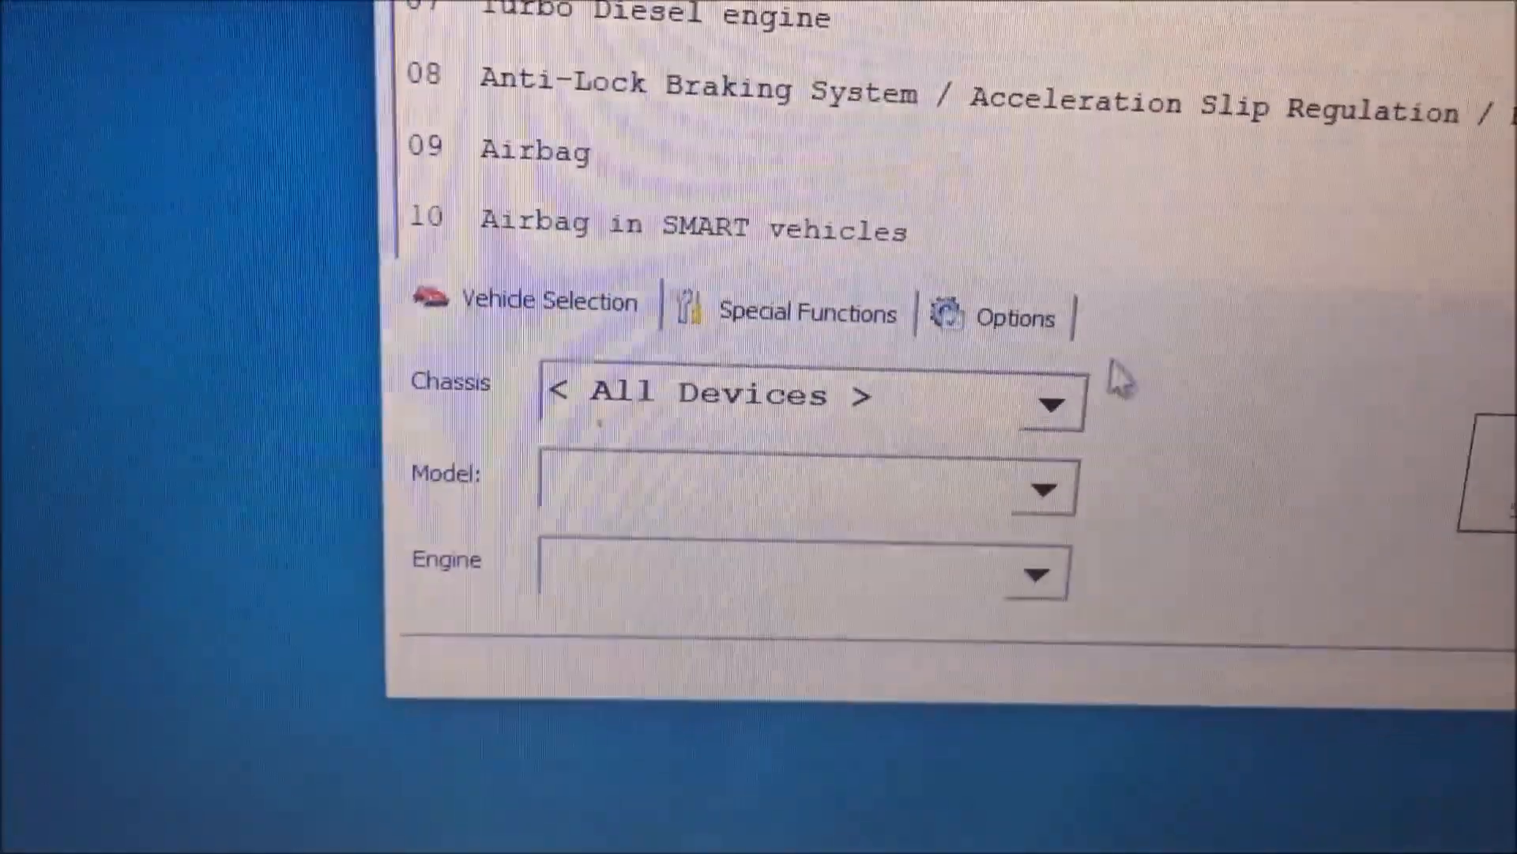
- Choose M-Class as chassis and bring up the Electronic Transmission Control Siemens identification
{"action": "left_click", "coordinate": [1049, 402]}
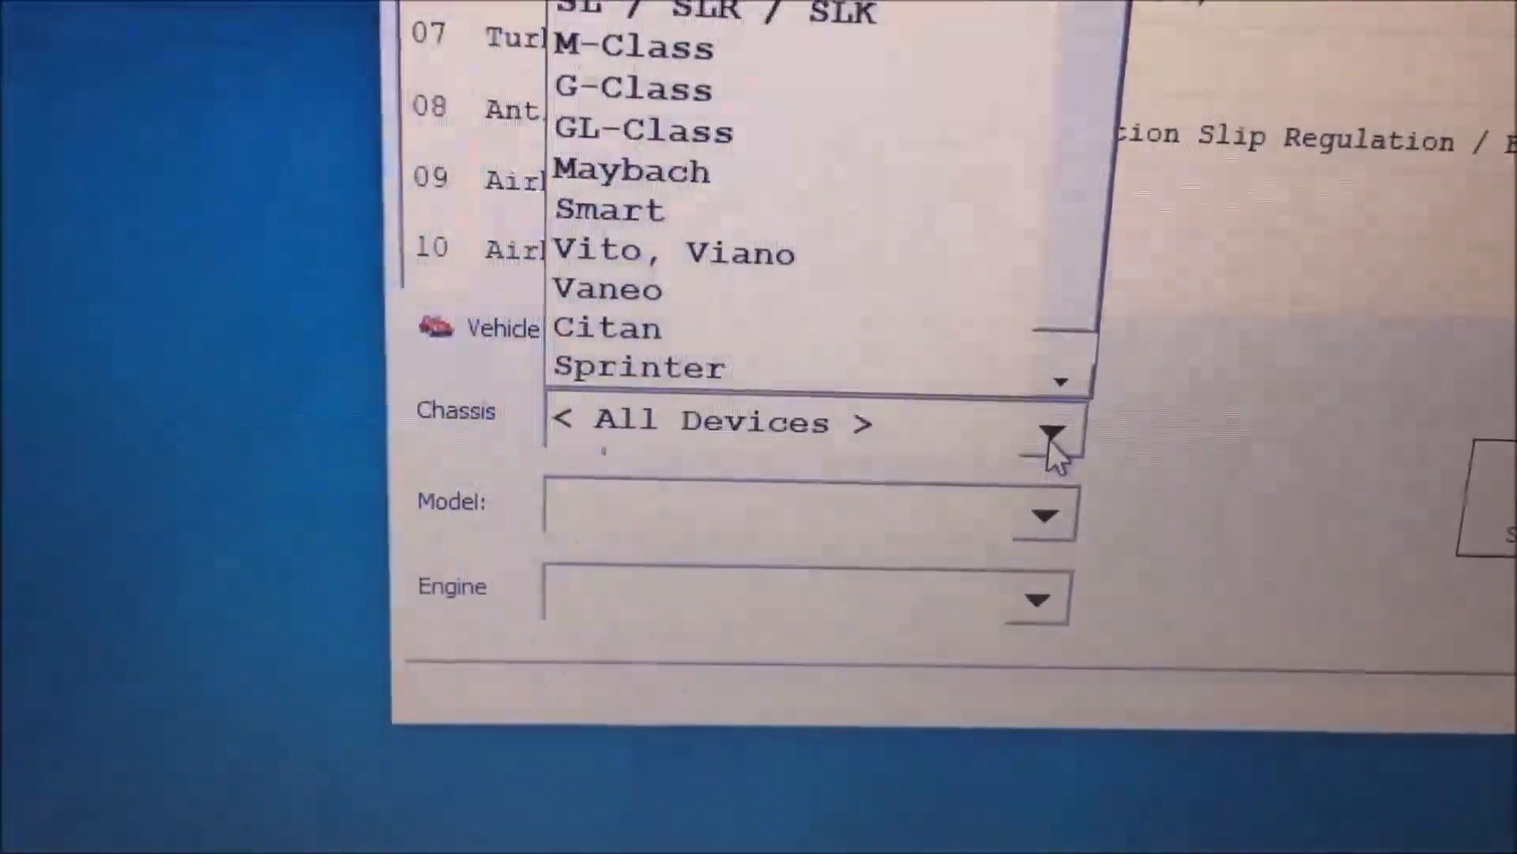
{"action": "left_click", "coordinate": [632, 46]}
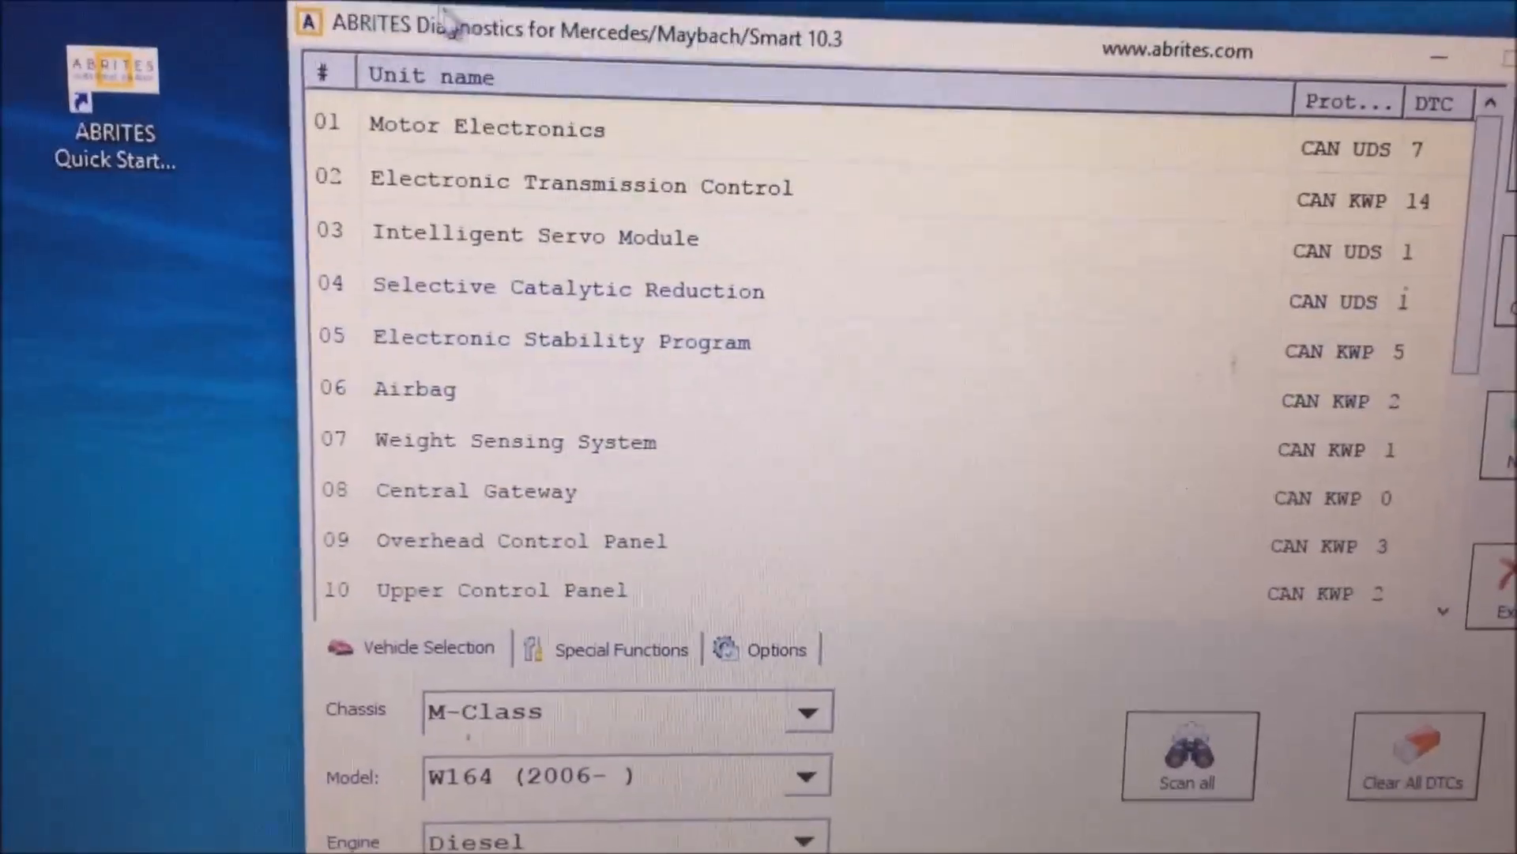
{"action": "left_click", "coordinate": [484, 155]}
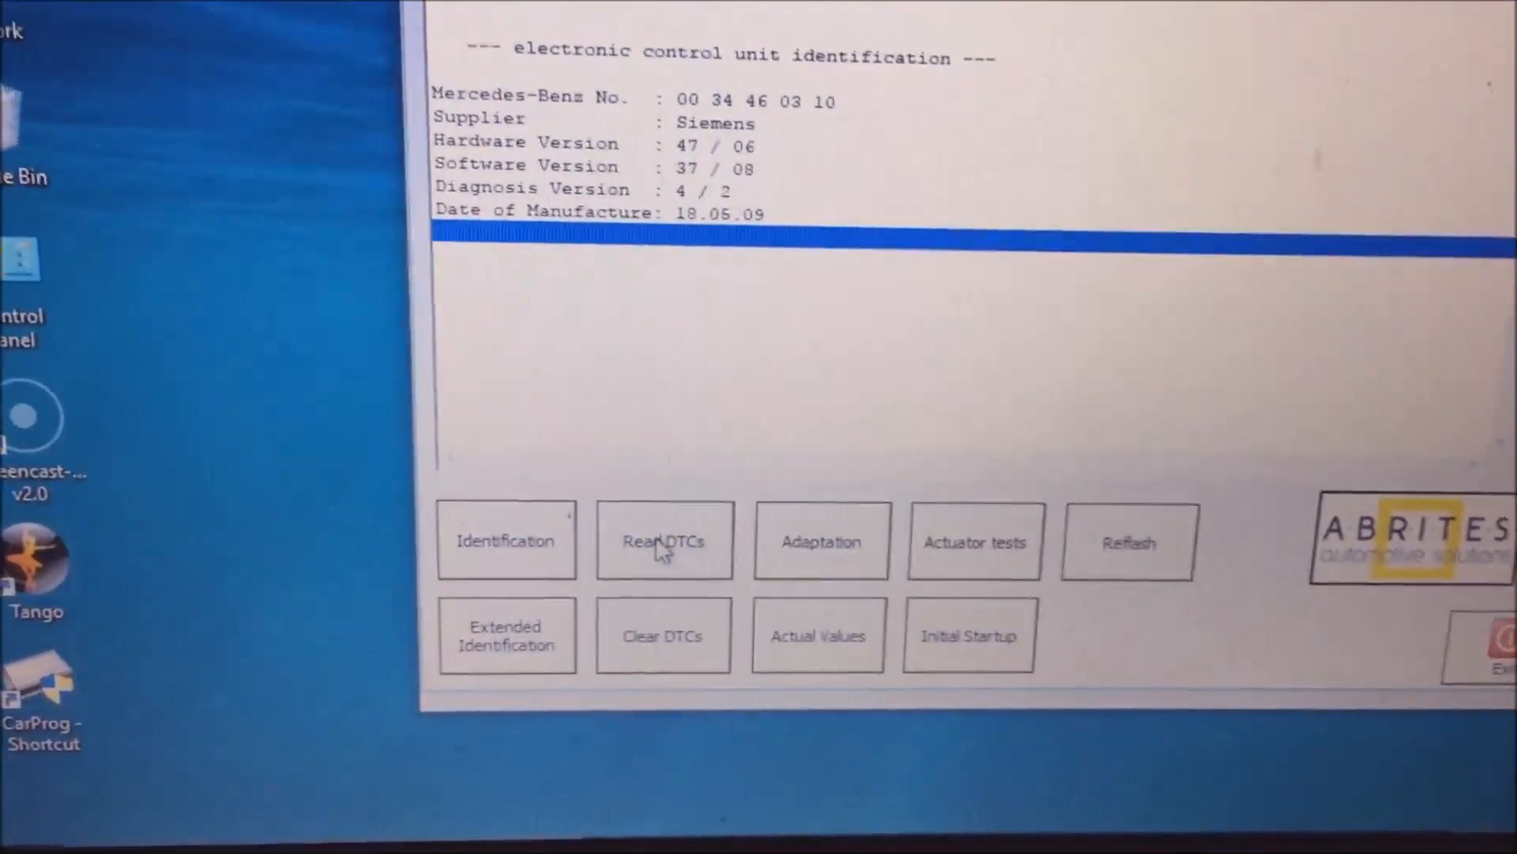
- Read the transmission module's stored DTCs and clear them all
{"action": "left_click", "coordinate": [663, 539]}
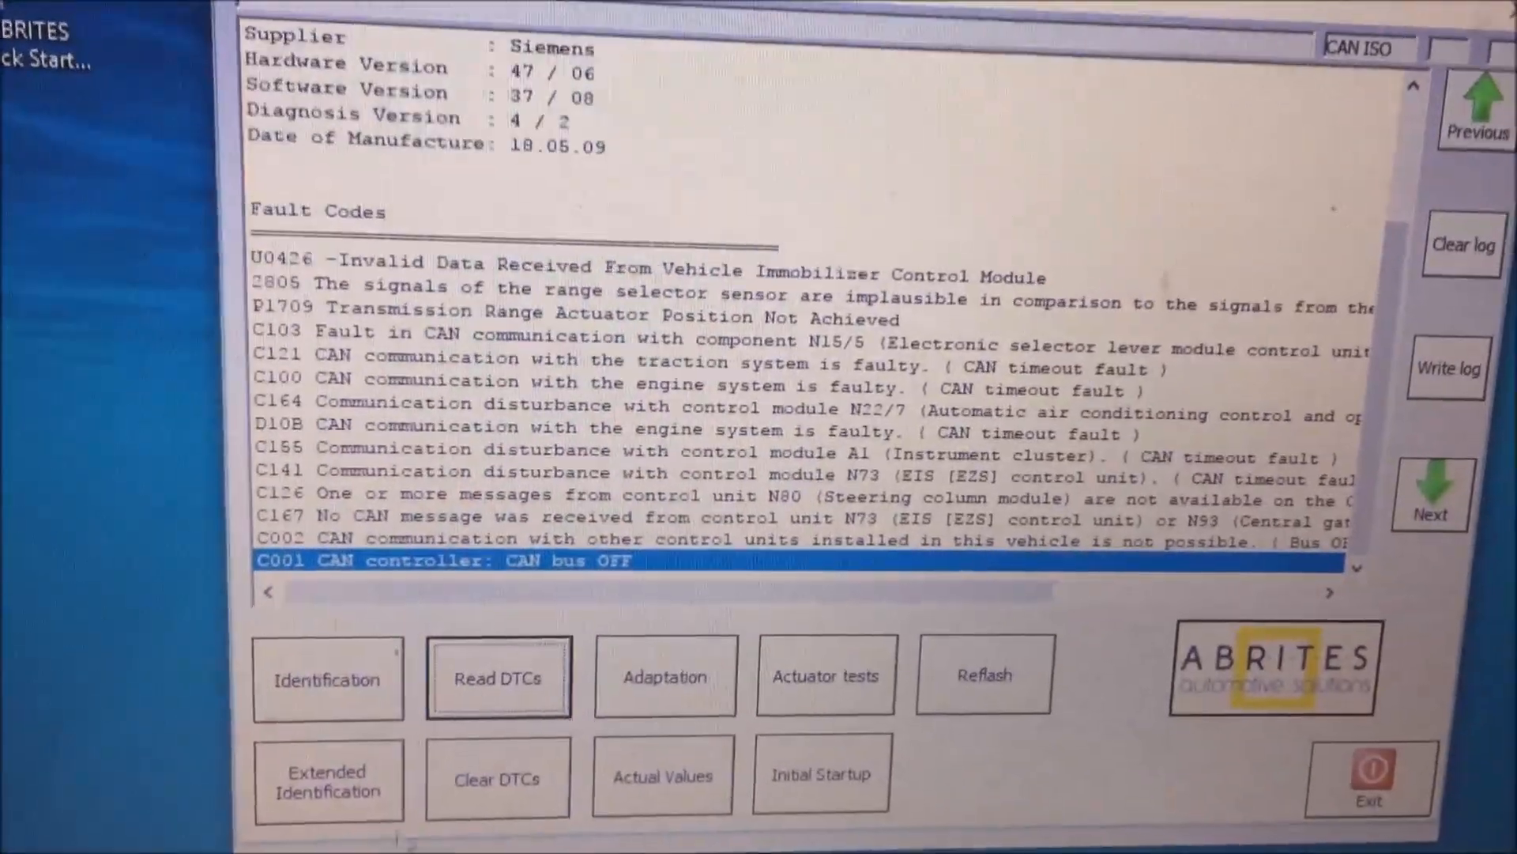
{"action": "left_click", "coordinate": [498, 777]}
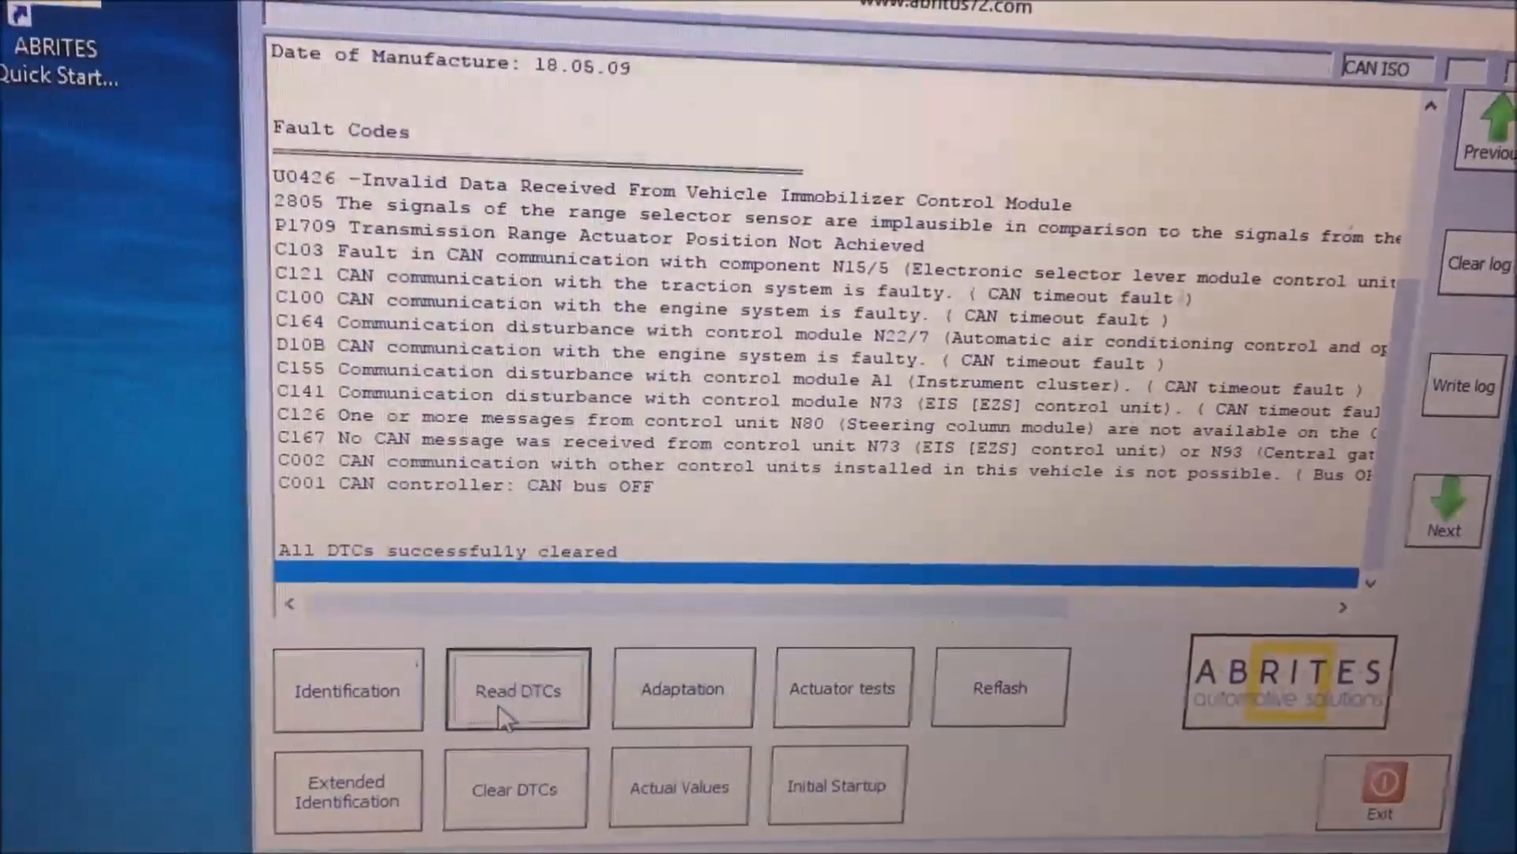
{"action": "left_click", "coordinate": [517, 689]}
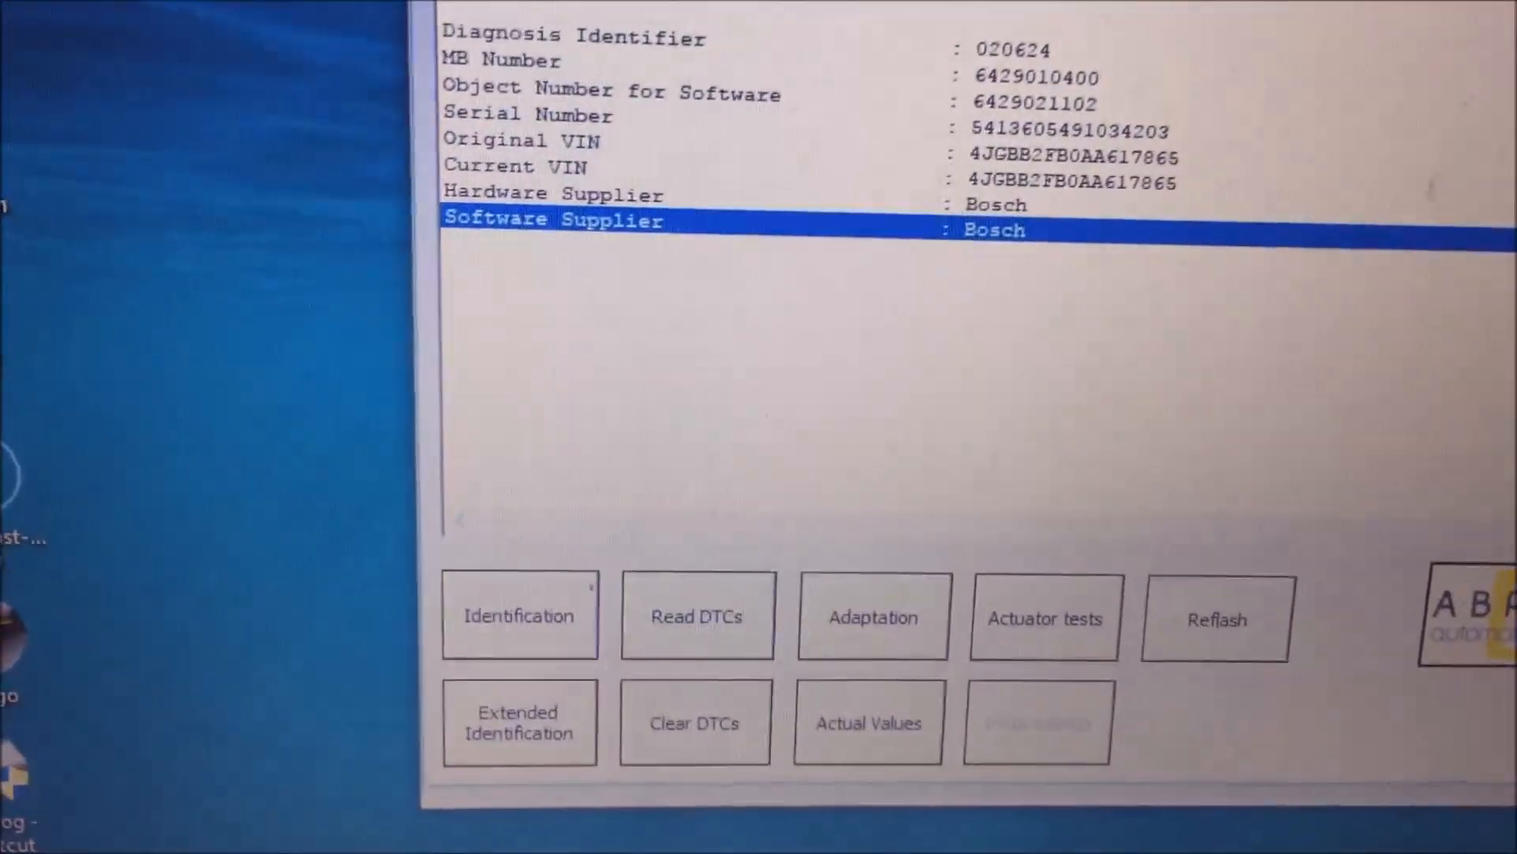
- Read the Bosch engine module's stored DTCs and clear them all
{"action": "left_click", "coordinate": [695, 613]}
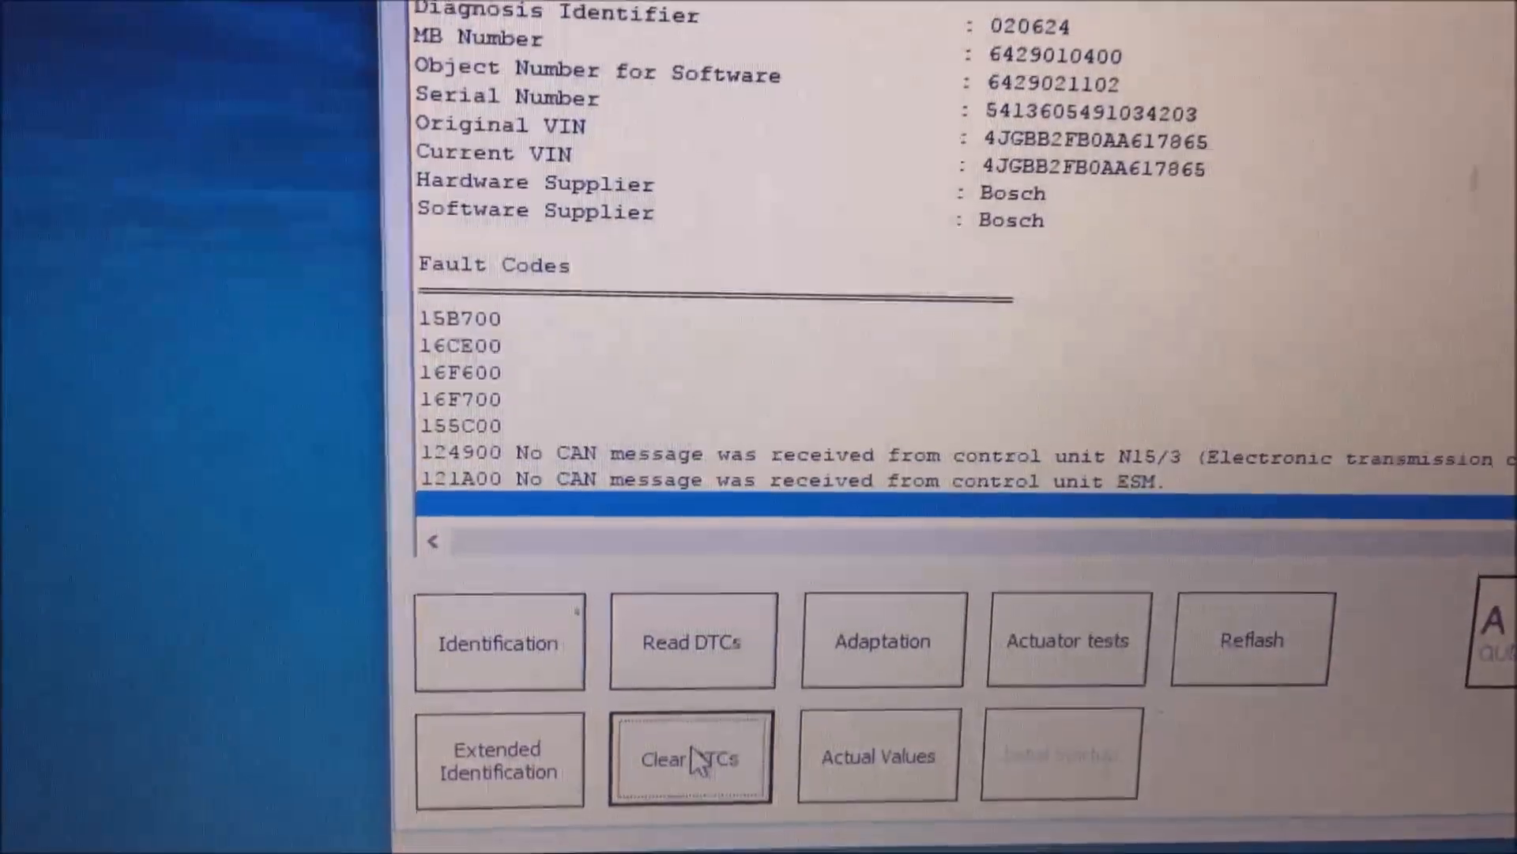
{"action": "left_click", "coordinate": [691, 757]}
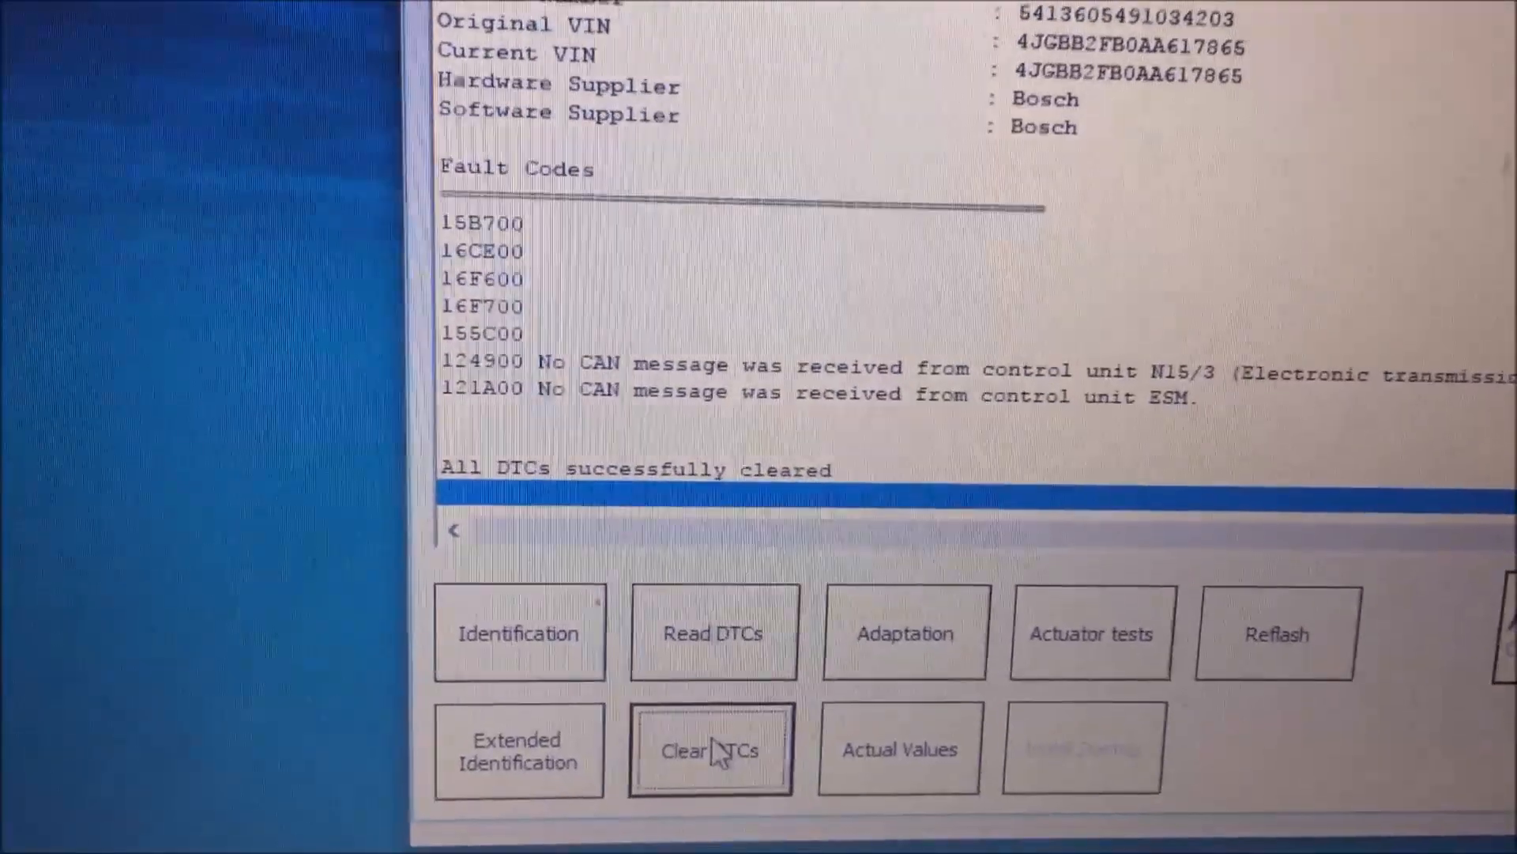